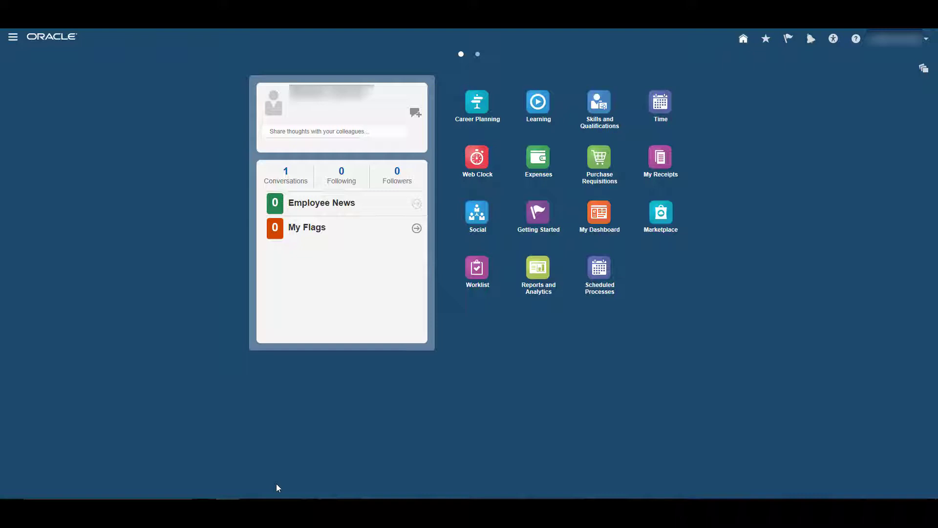
mouse_move(96, 315)
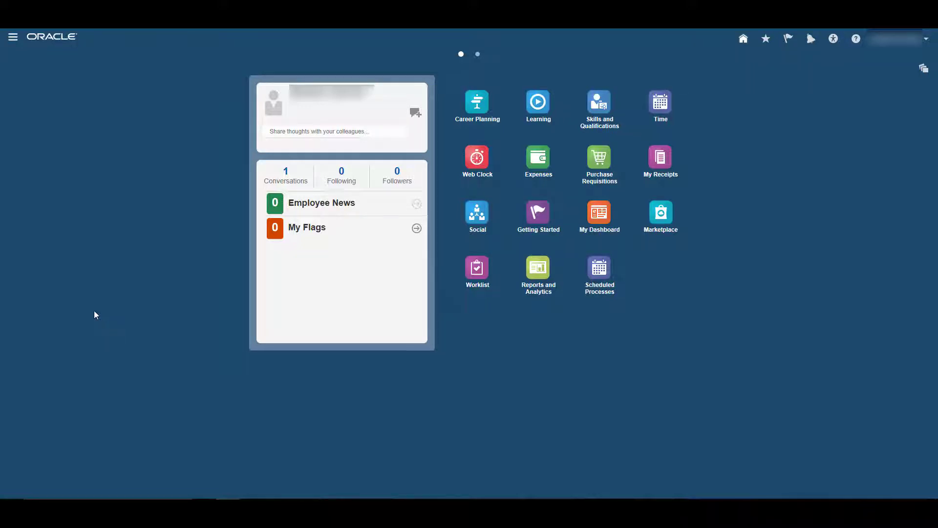
Navigate via the Navigator to Personal Information under About Me and reach My Details
click(13, 37)
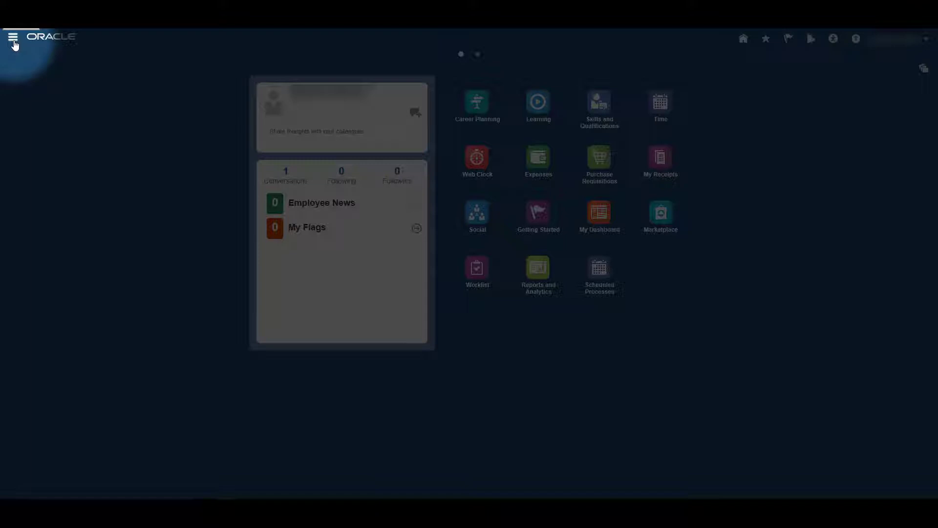
click(13, 37)
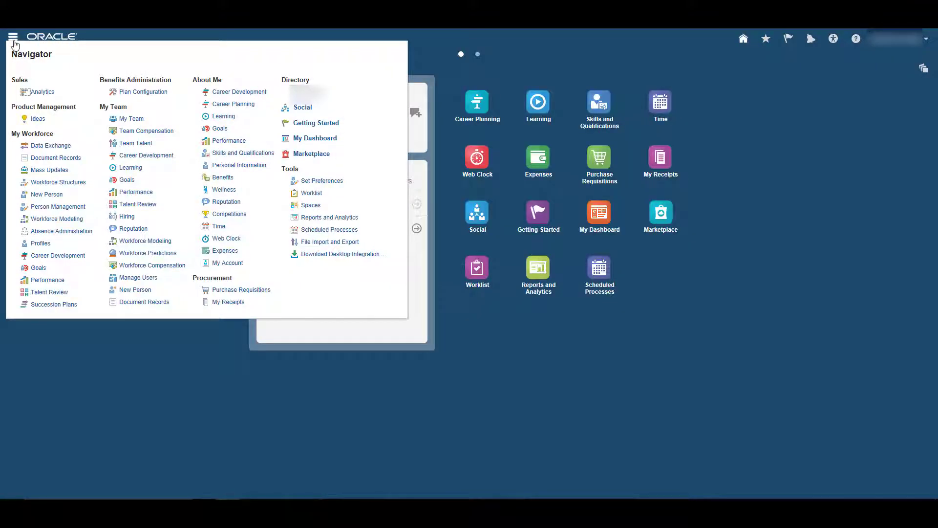
mouse_move(96, 134)
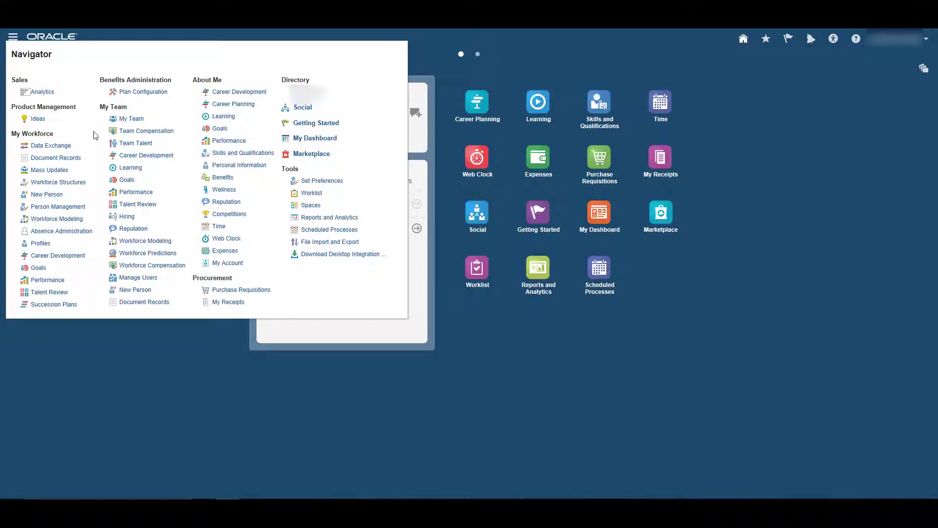
mouse_move(238, 168)
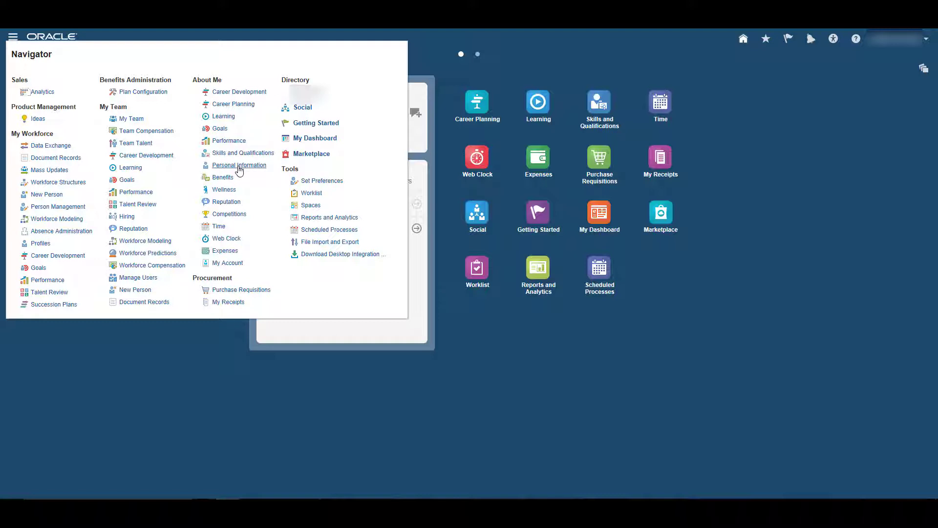
click(239, 165)
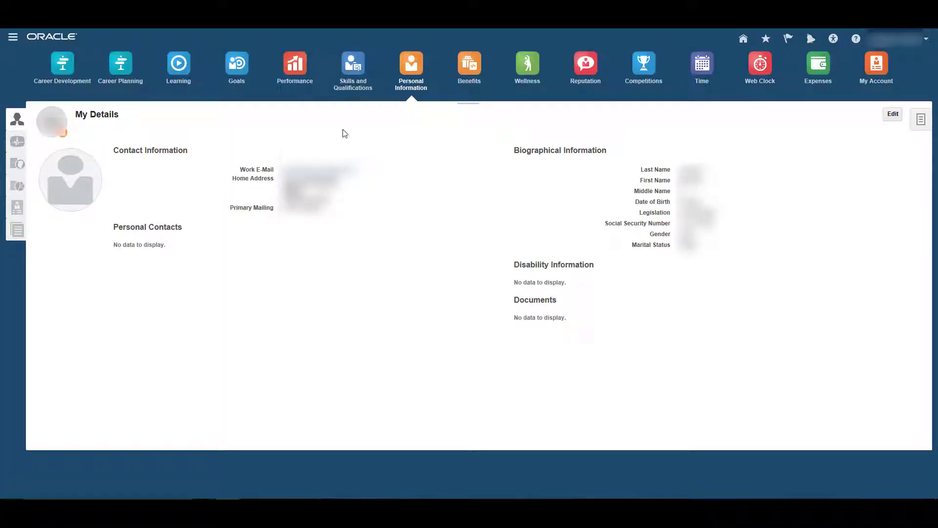
click(894, 113)
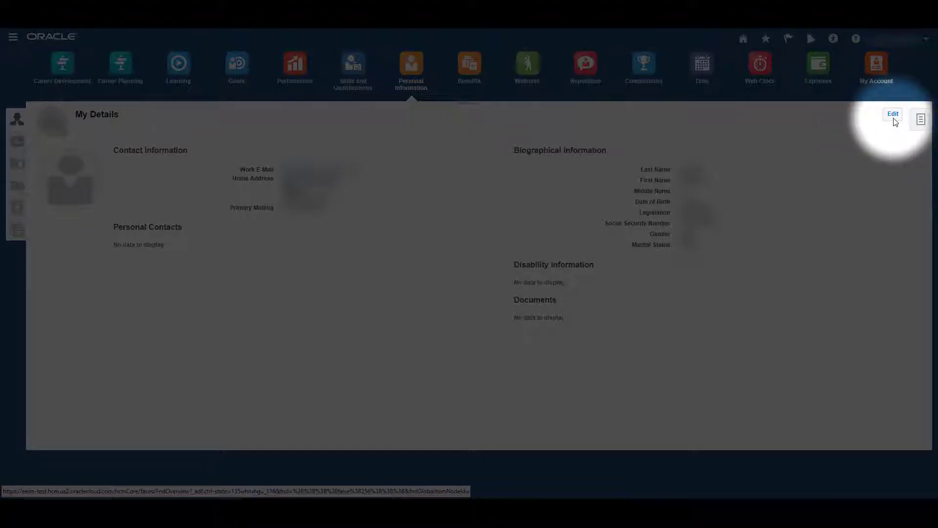
Start editing My Details to reach the Contact Information edit page
click(893, 114)
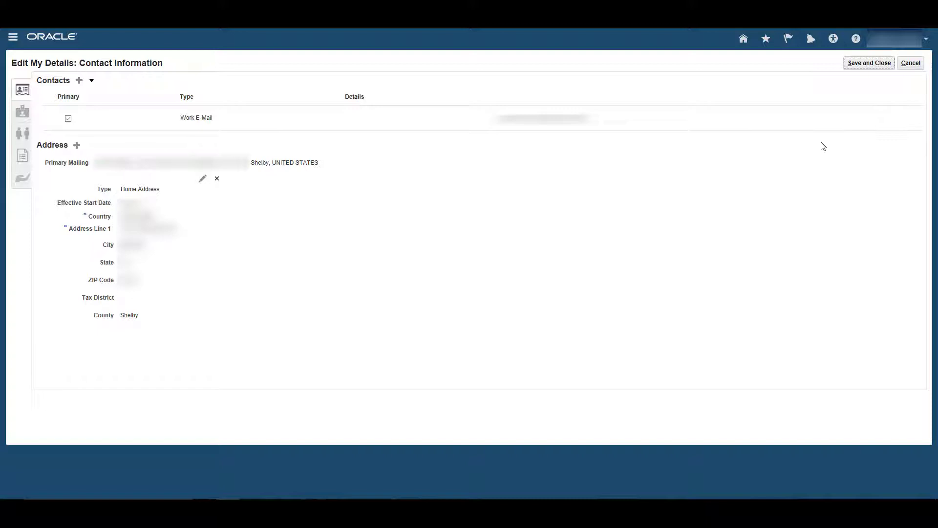
mouse_move(189, 145)
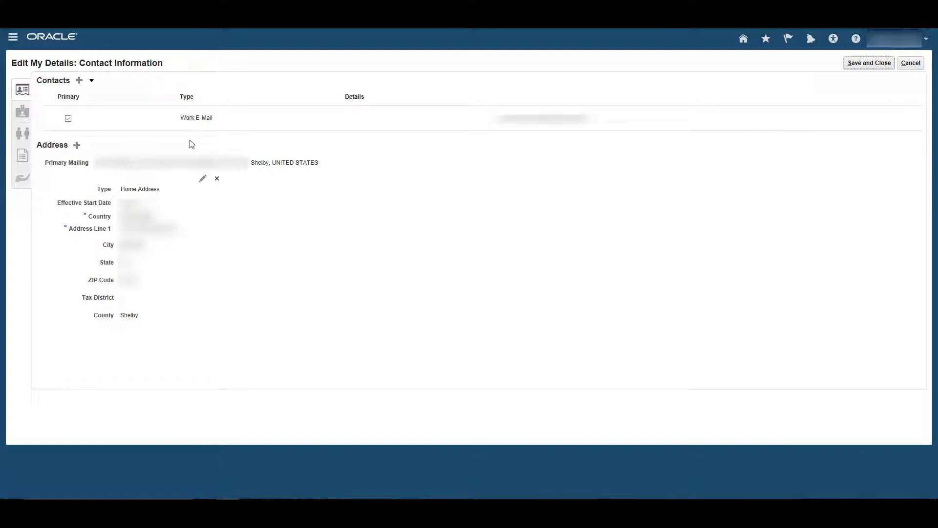
mouse_move(88, 142)
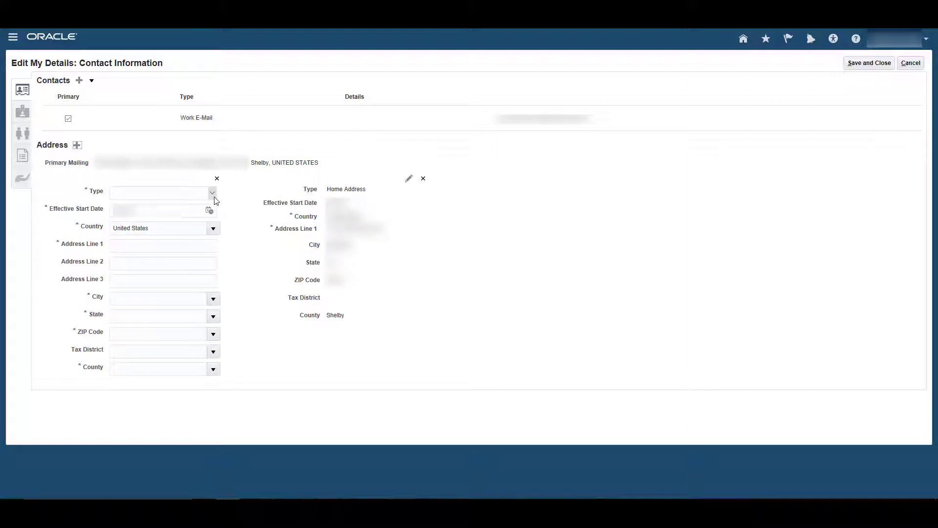
Add a blank new-address form beside the existing Shelby county home address
click(212, 192)
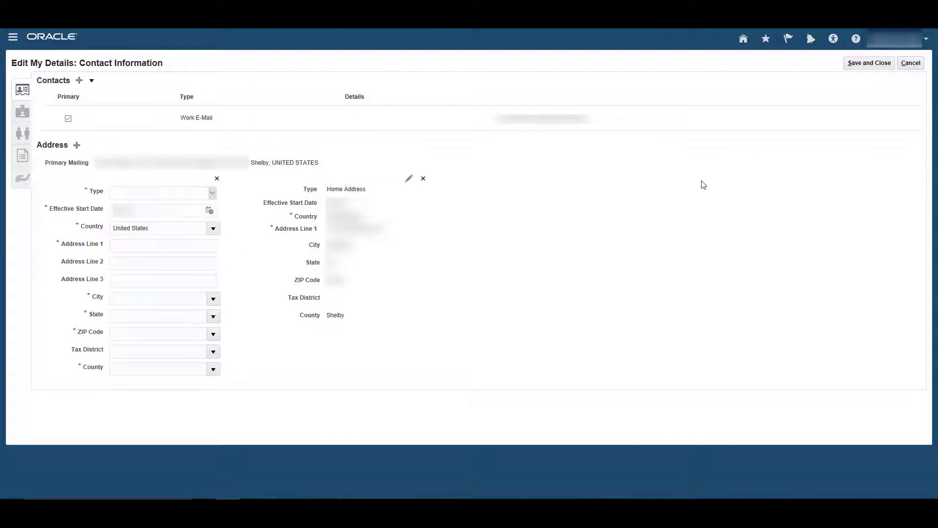
mouse_move(866, 72)
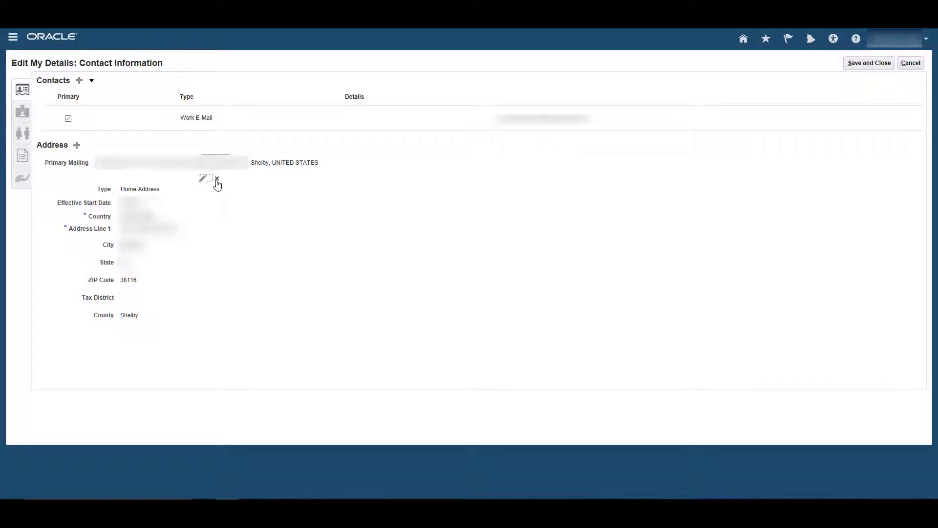
mouse_move(220, 202)
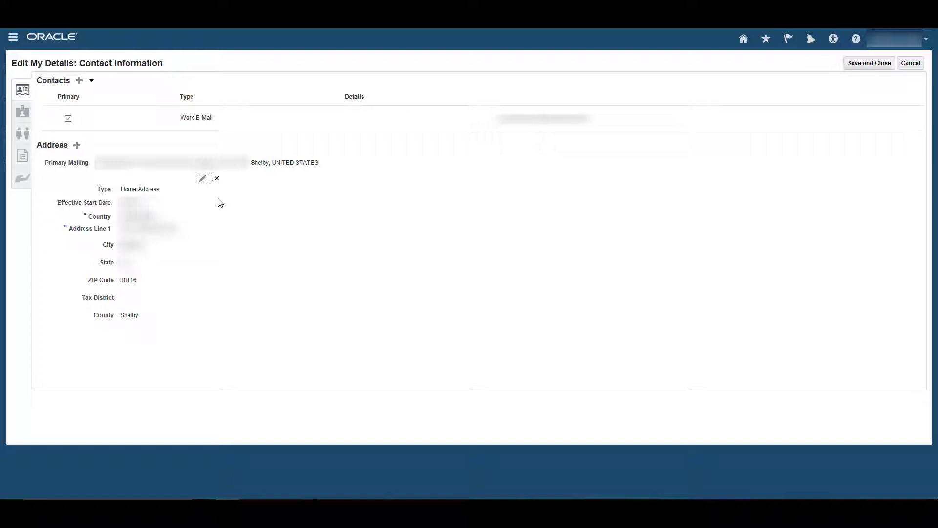
mouse_move(210, 200)
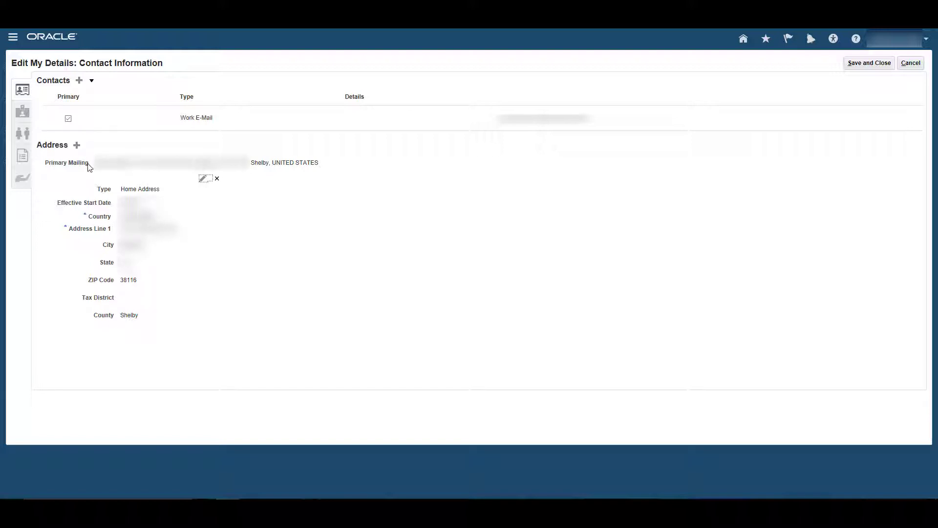
mouse_move(90, 171)
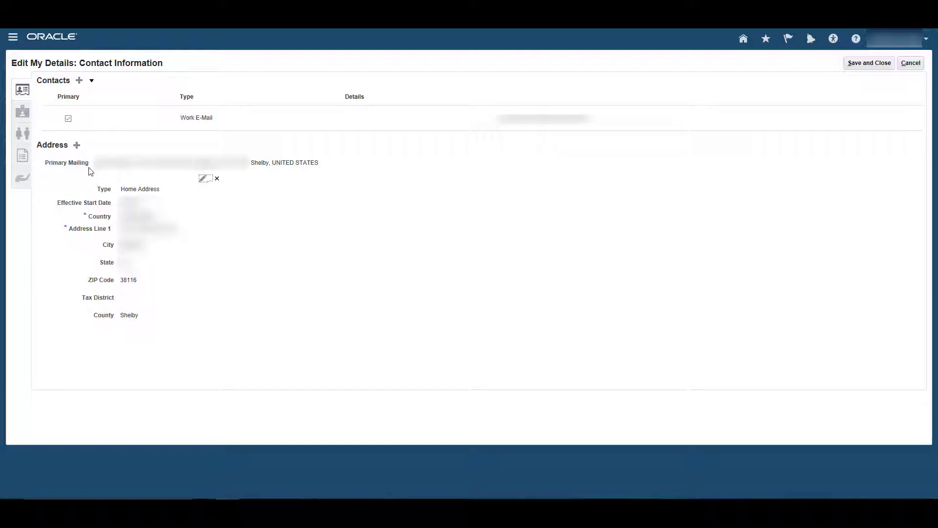